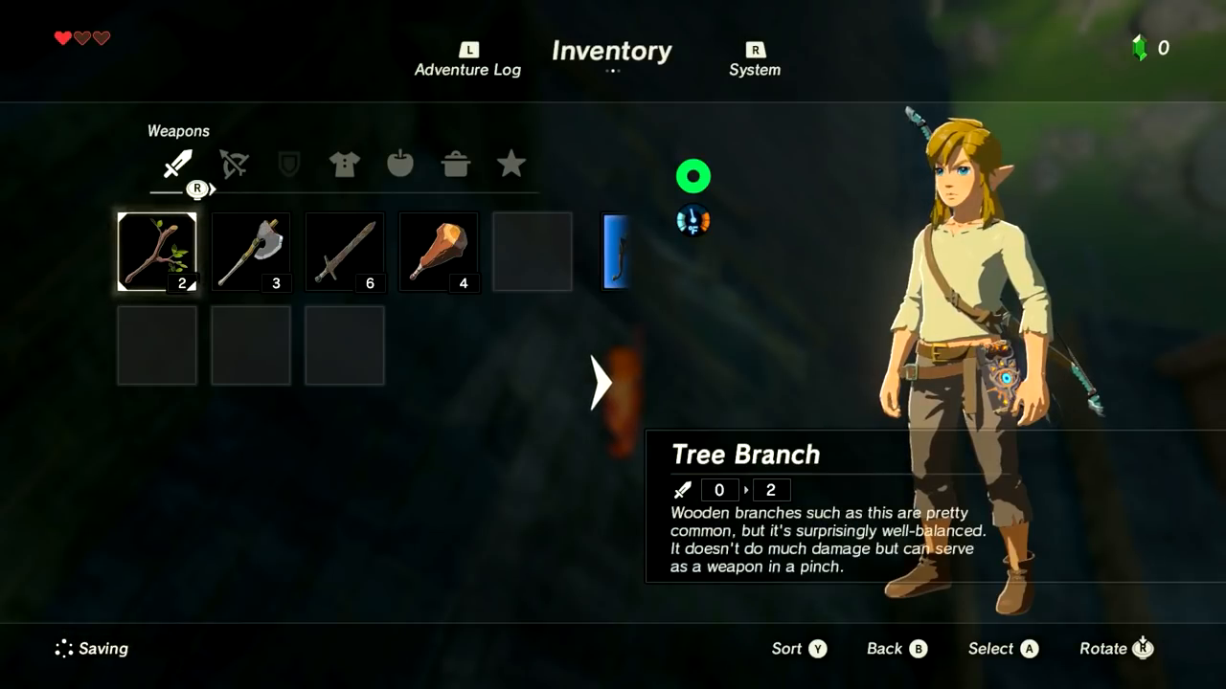
Leave the inventory and walk Link onto the ledge above the ruin ladder
{"action": "key", "text": "R"}
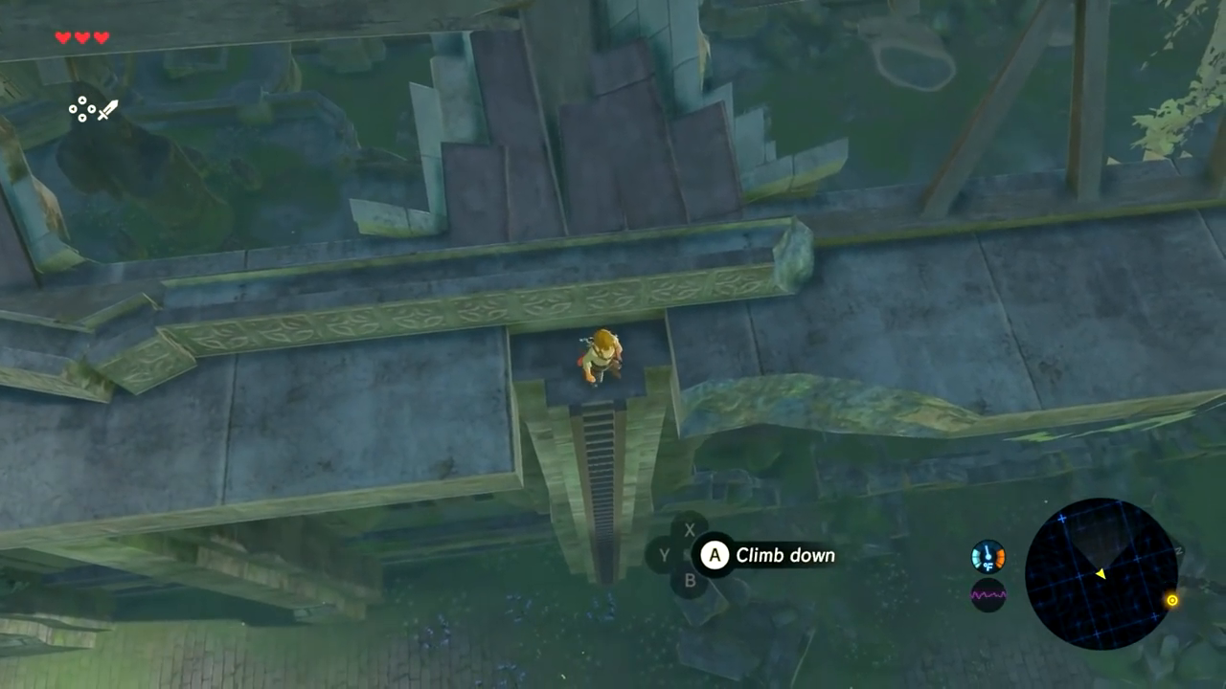
Climb down the ruin ladder toward the log hut with the Woodcutter's Axe and clay pot
{"action": "left_click", "coordinate": [712, 556]}
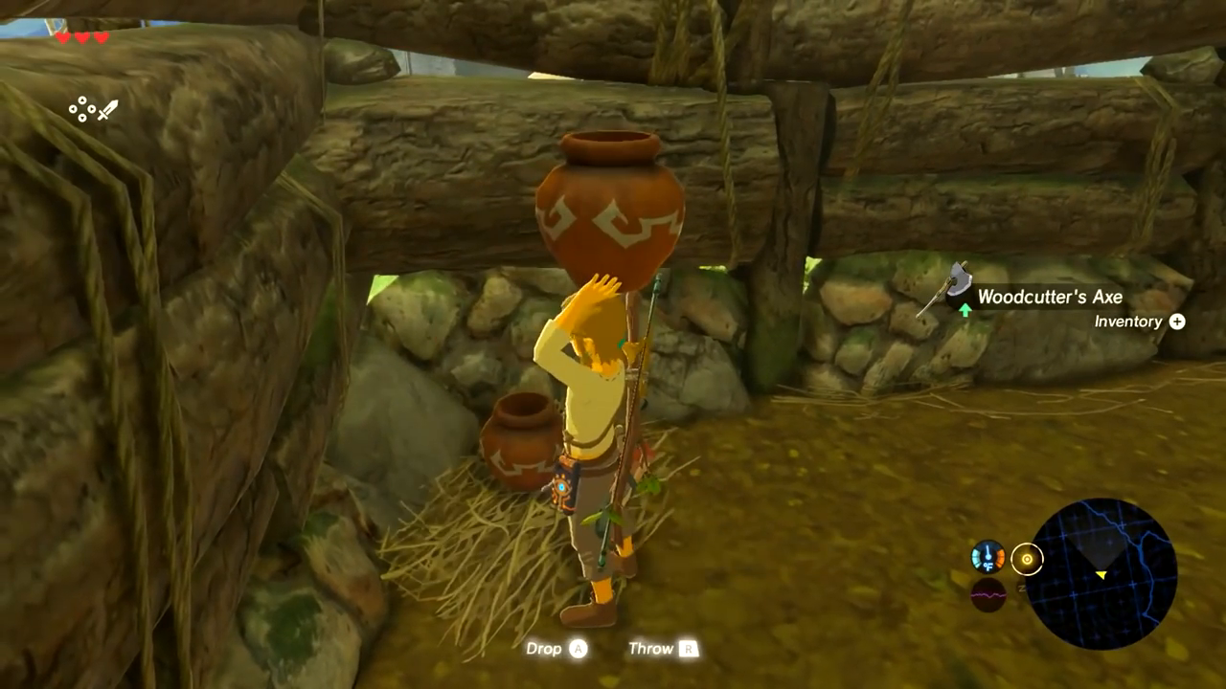
{"action": "key", "text": "R"}
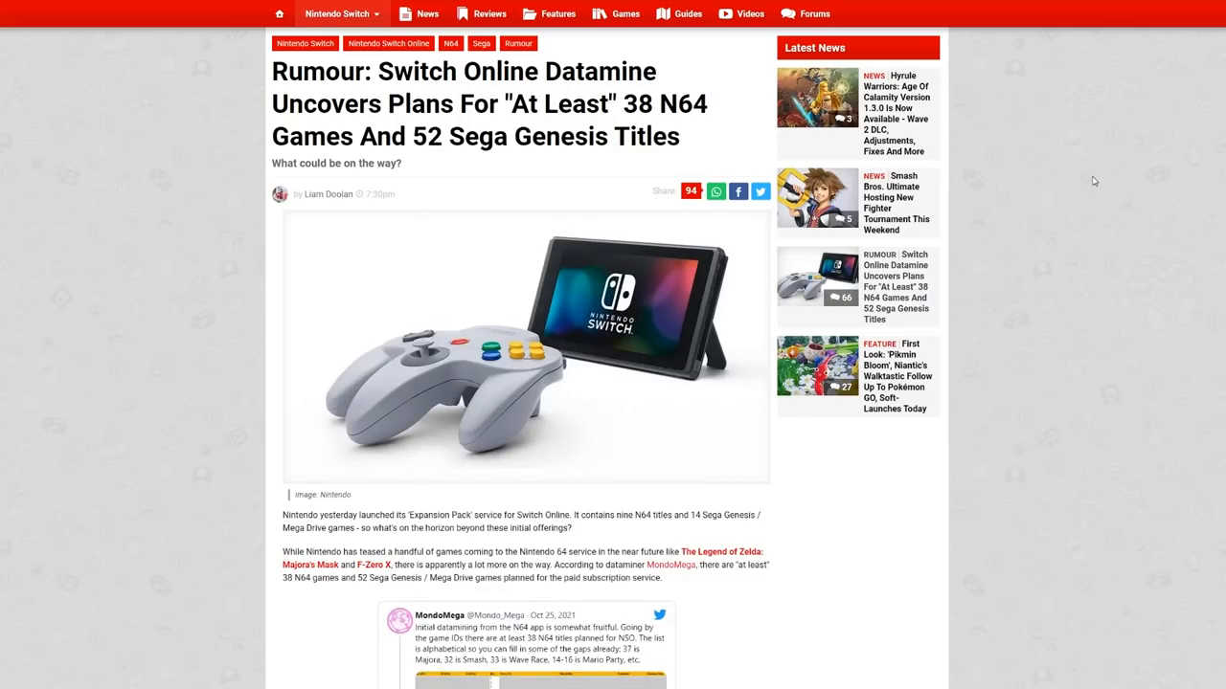
{"action": "mouse_move", "coordinate": [697, 52]}
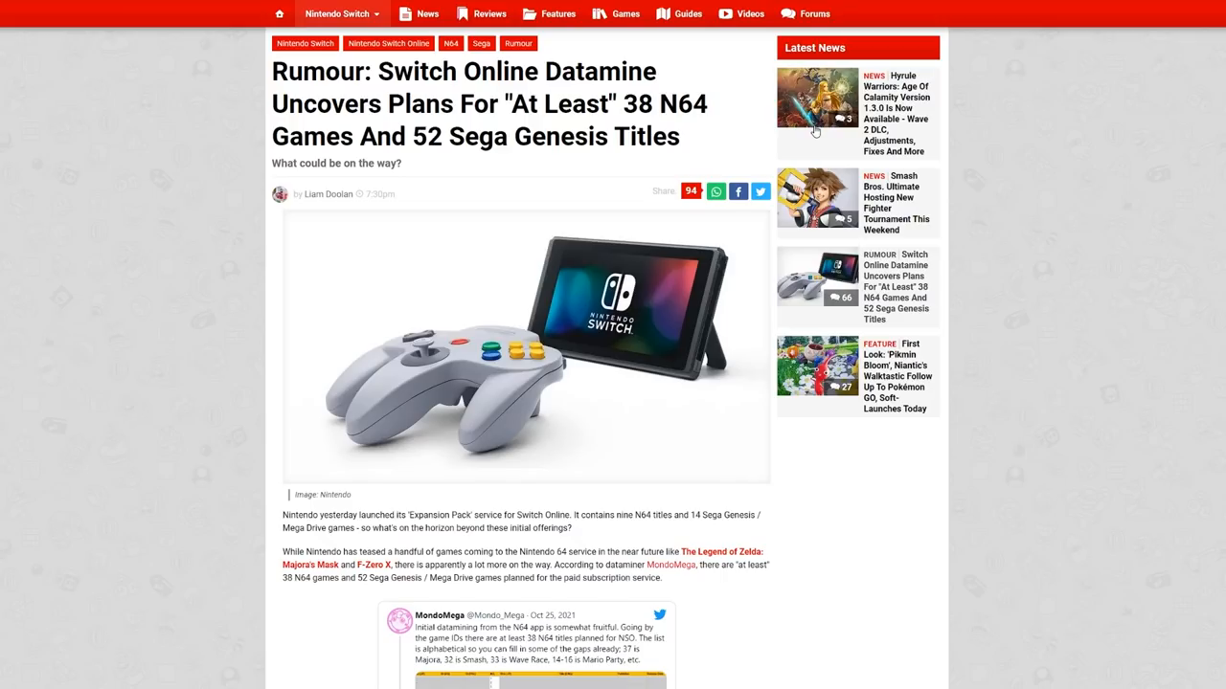
{"action": "mouse_move", "coordinate": [1181, 134]}
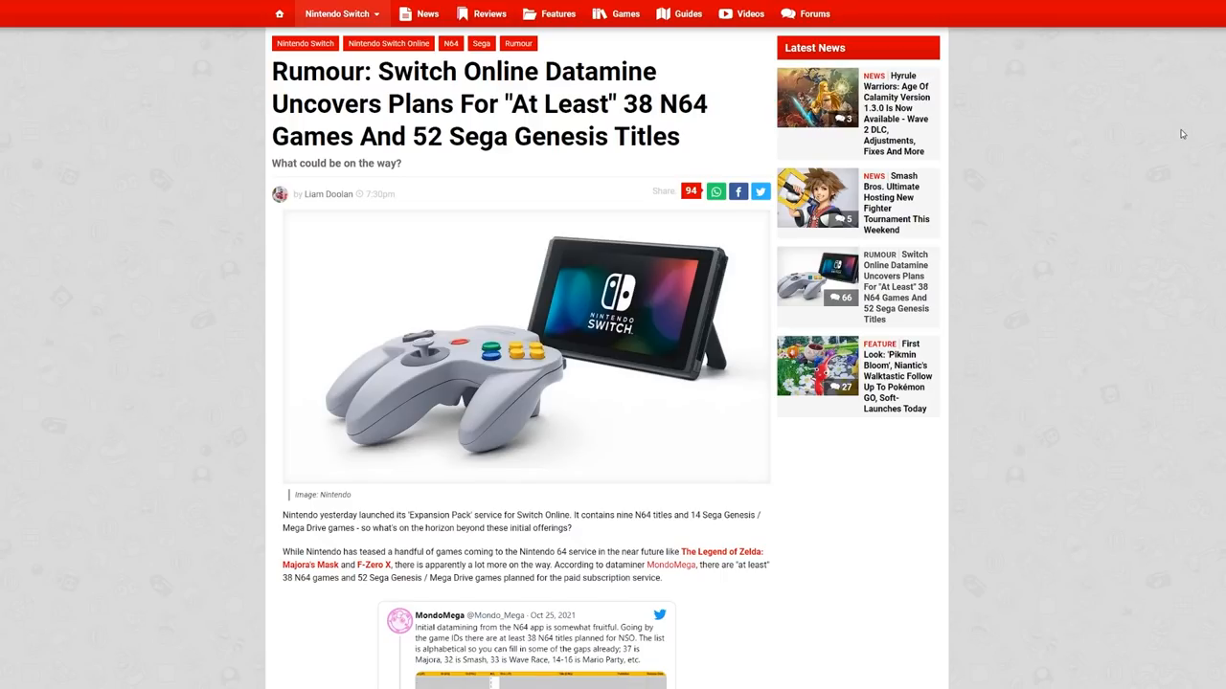
Scroll the datamine article down to the embedded tweet with the N64 game-list screenshot
{"action": "scroll", "scroll_direction": "down", "scroll_amount": 3}
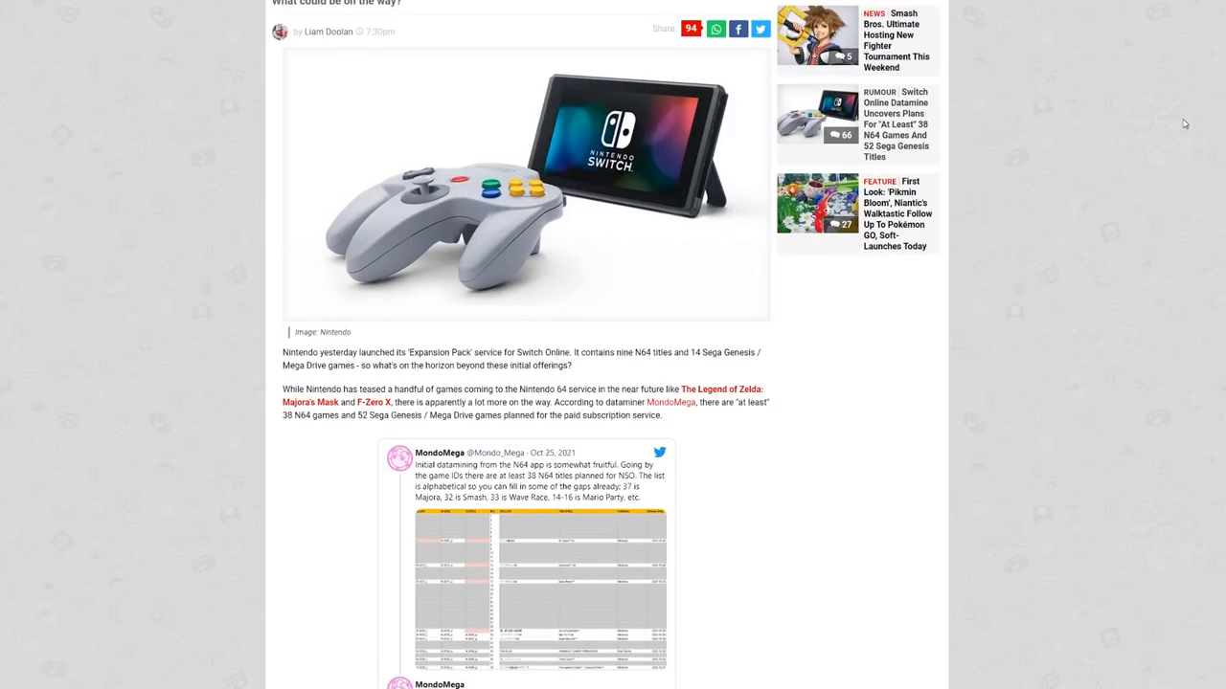
{"action": "mouse_move", "coordinate": [192, 276]}
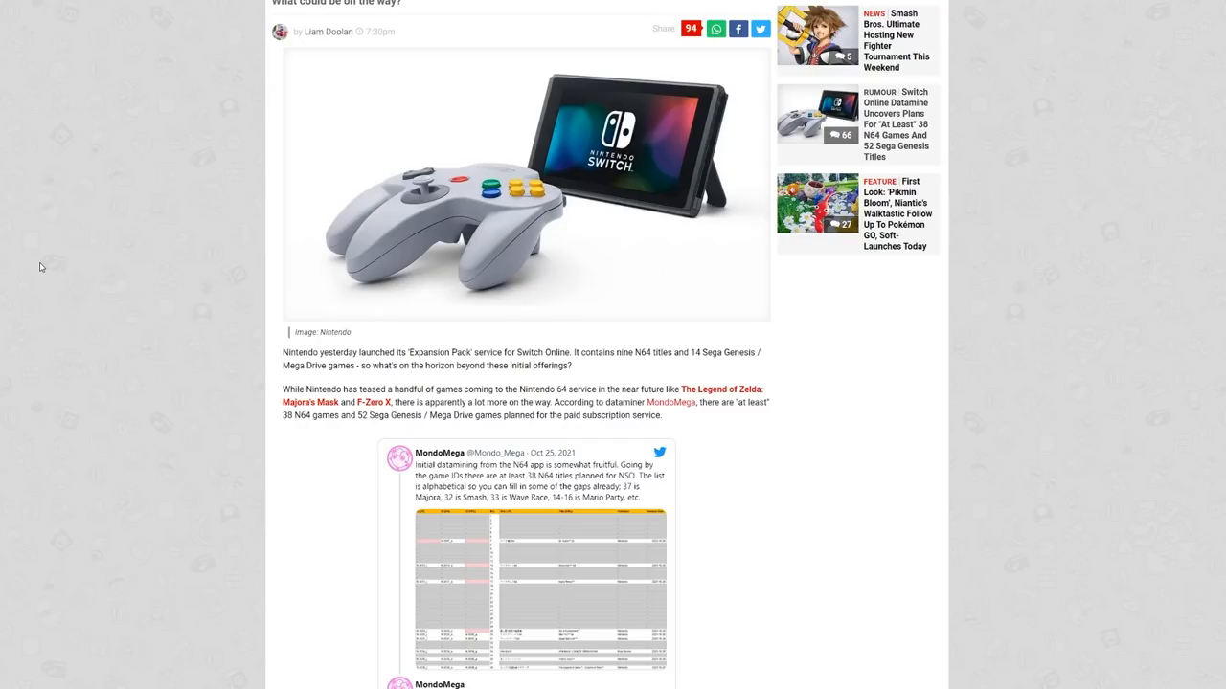
{"action": "mouse_move", "coordinate": [23, 197]}
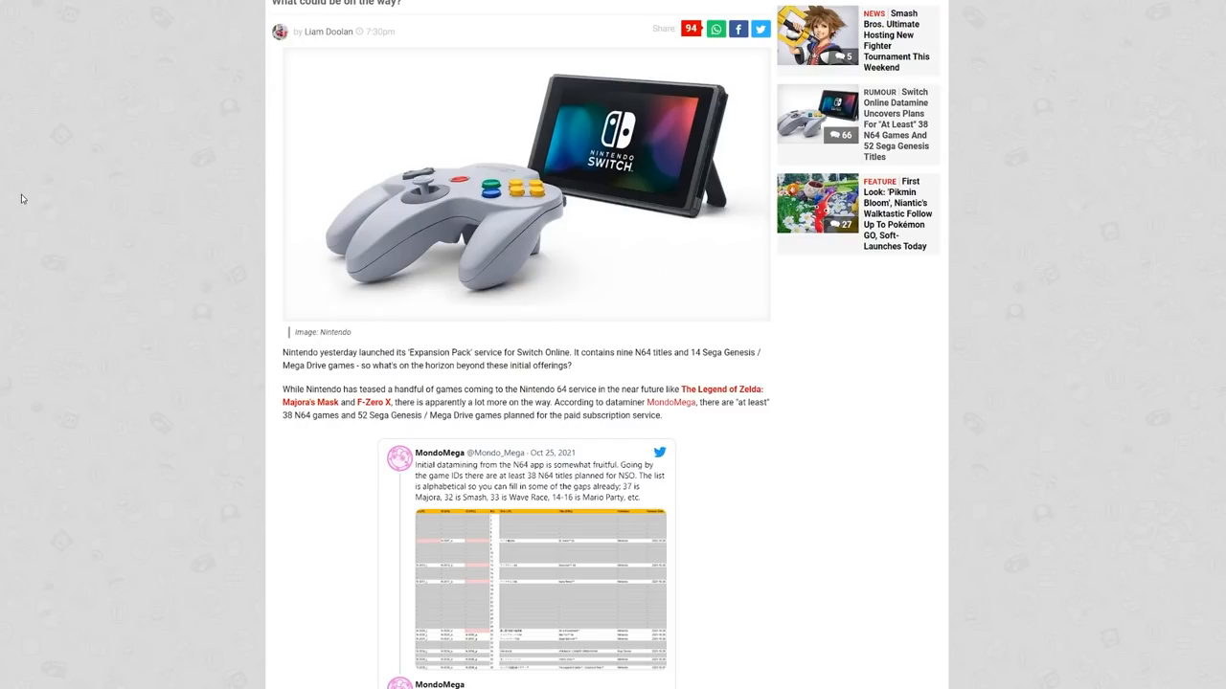
{"action": "mouse_move", "coordinate": [76, 333]}
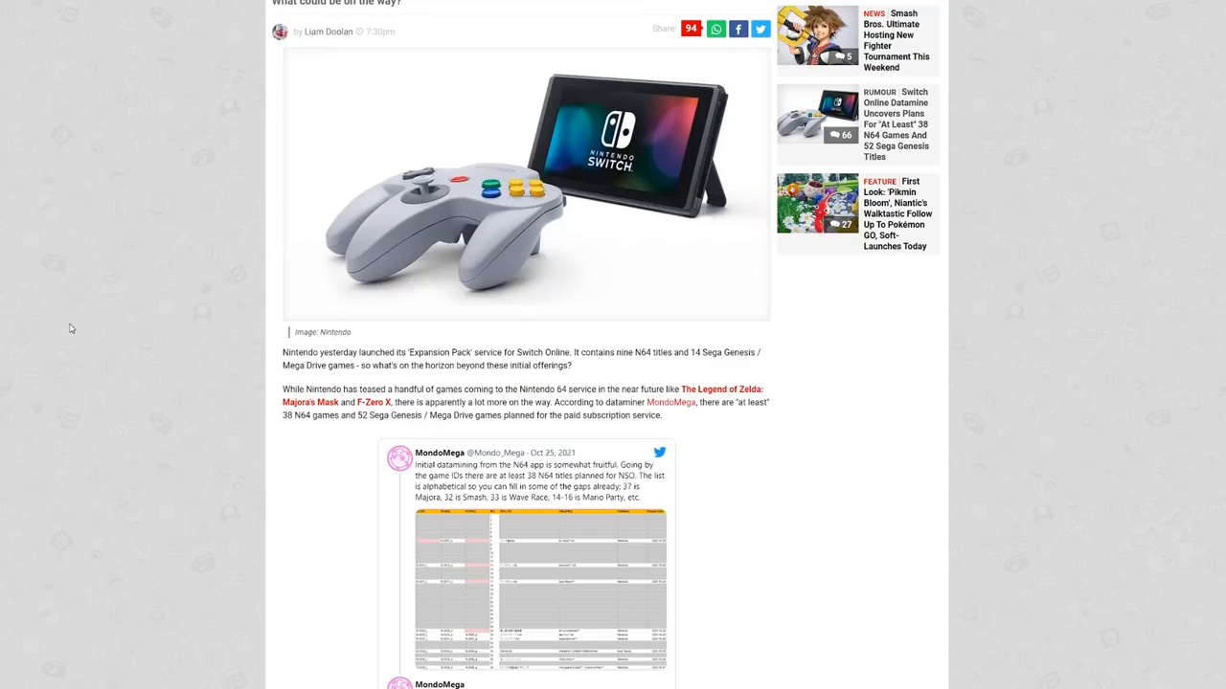
{"action": "mouse_move", "coordinate": [69, 316]}
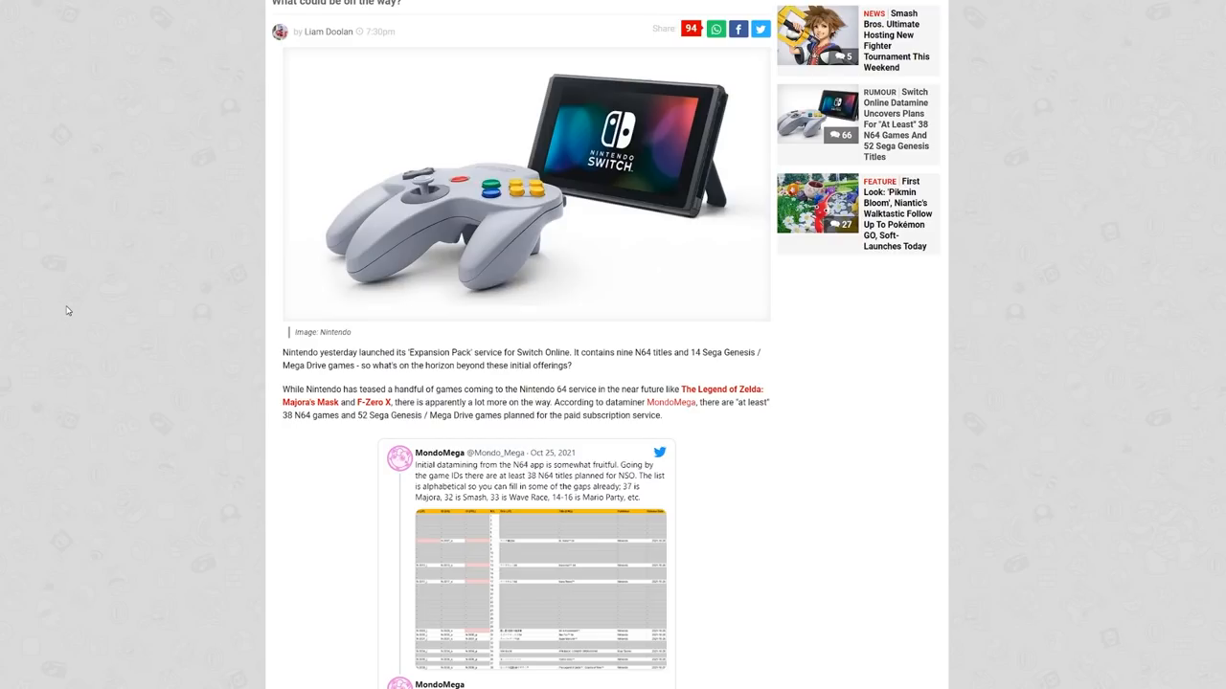
{"action": "scroll", "scroll_direction": "down", "scroll_amount": 3}
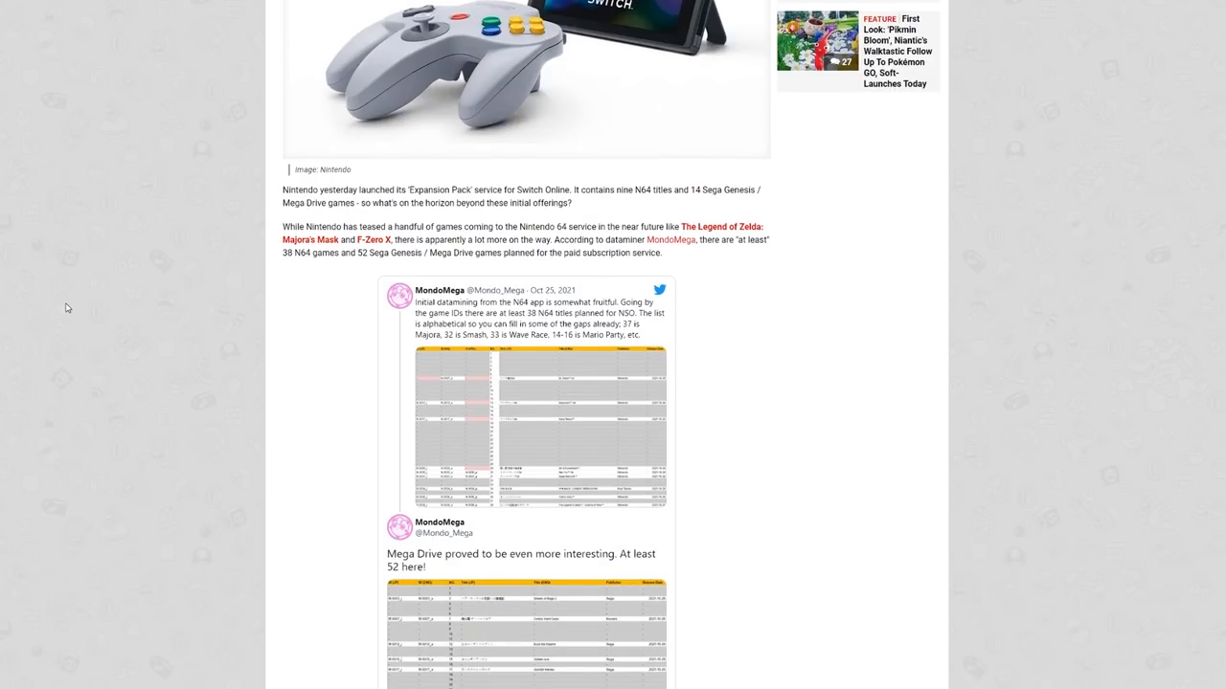
{"action": "scroll", "scroll_direction": "down", "scroll_amount": 3}
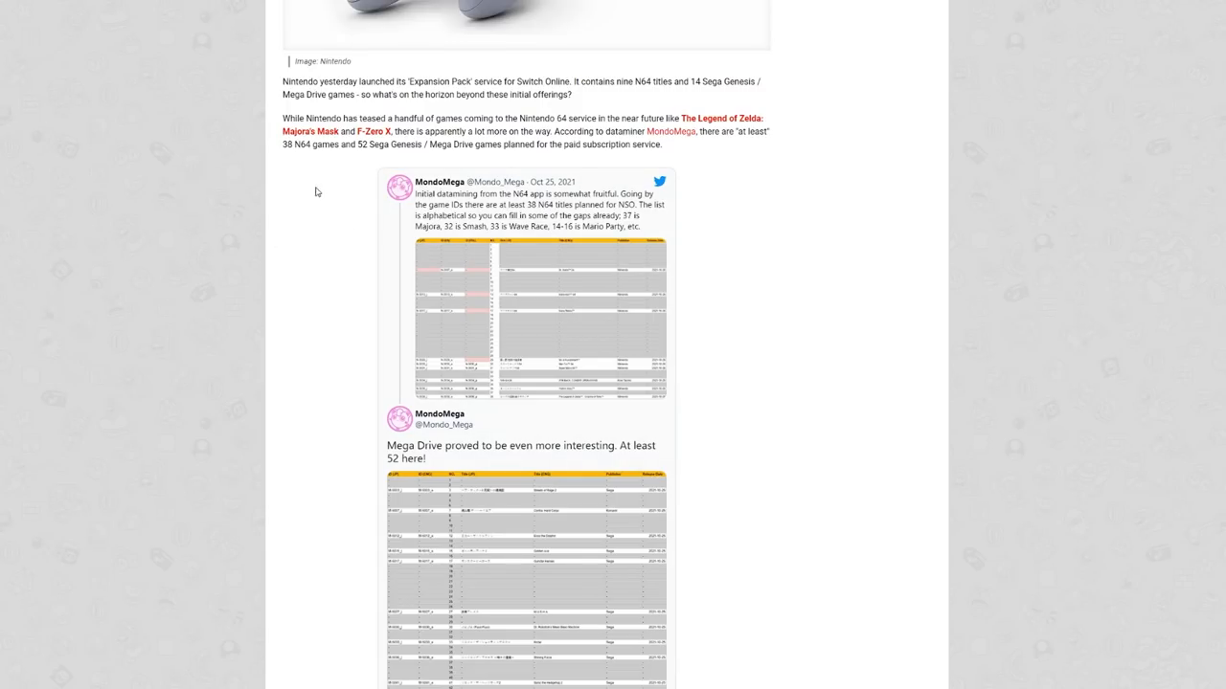
{"action": "mouse_move", "coordinate": [115, 230]}
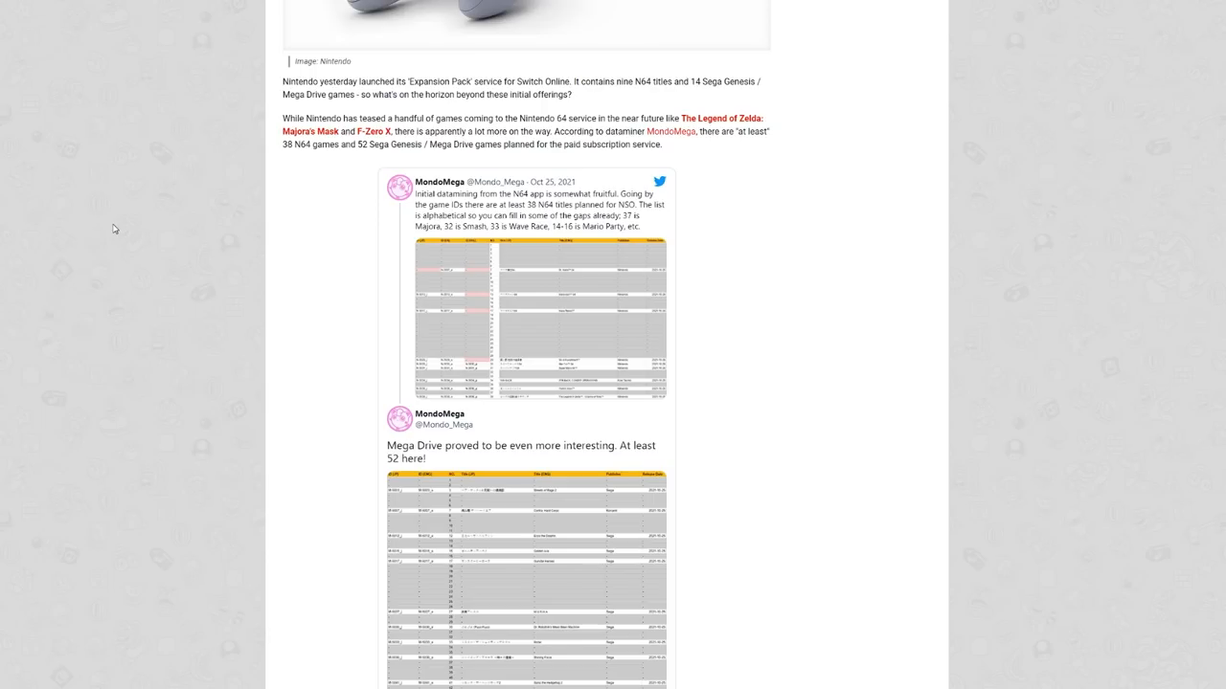
{"action": "scroll", "scroll_direction": "down", "scroll_amount": 3}
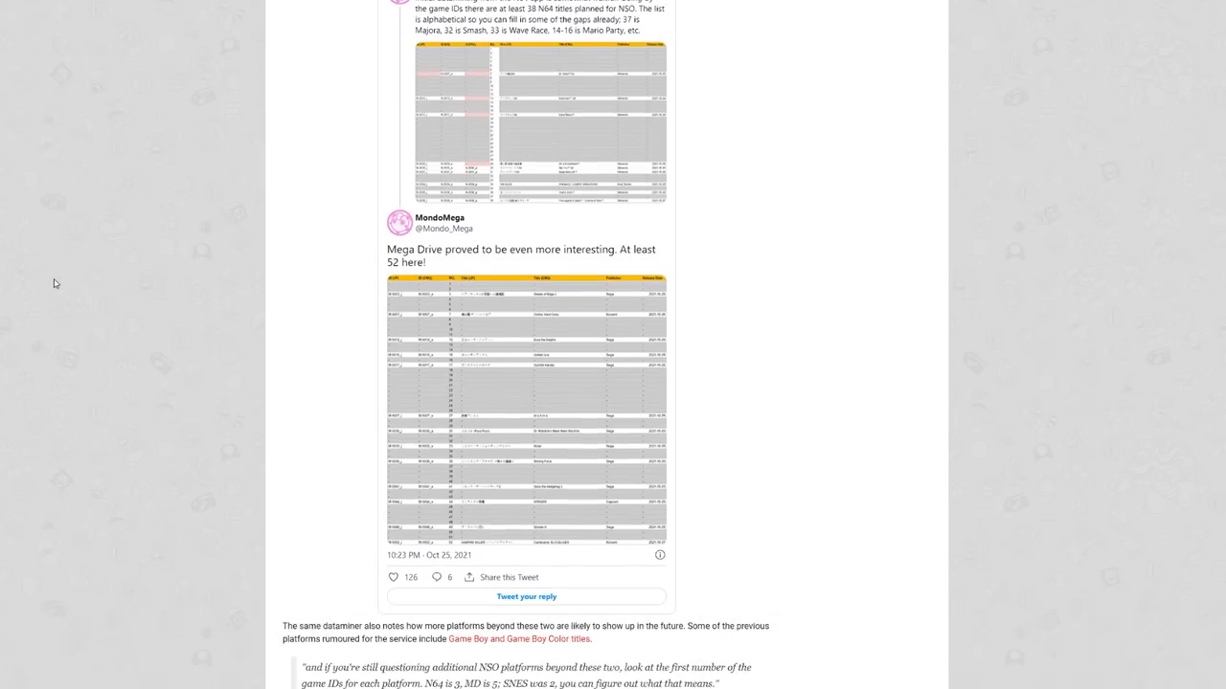
{"action": "scroll", "scroll_direction": "down", "scroll_amount": 3}
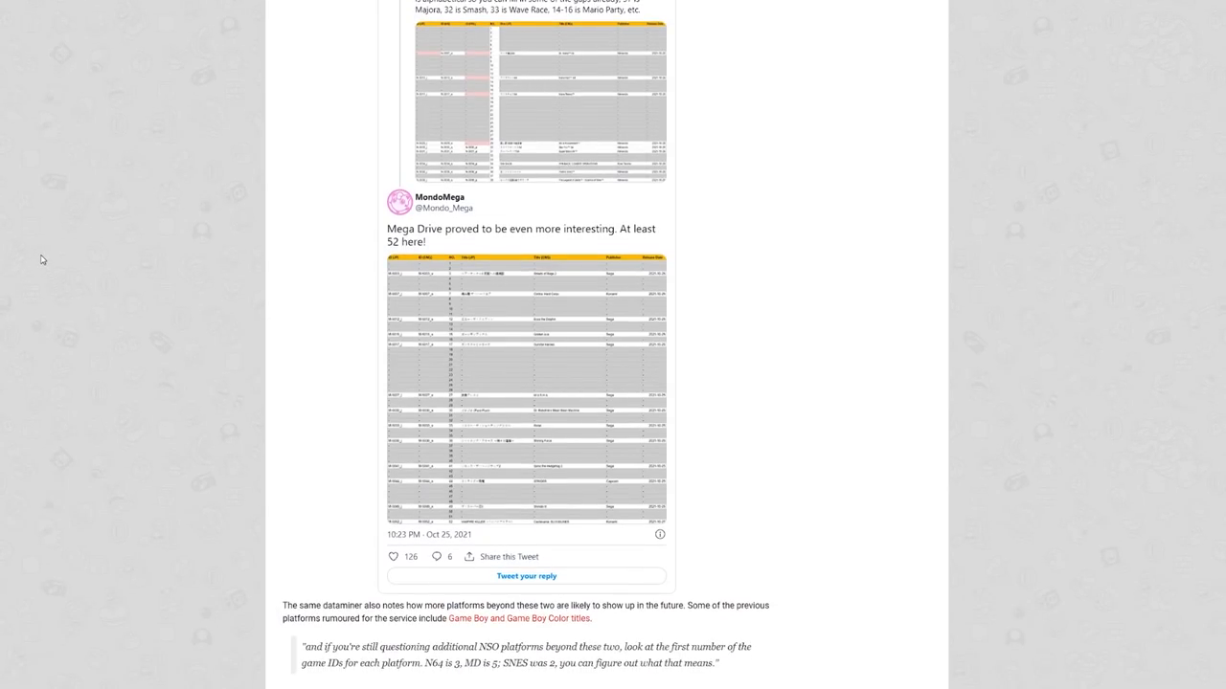
{"action": "mouse_move", "coordinate": [96, 245]}
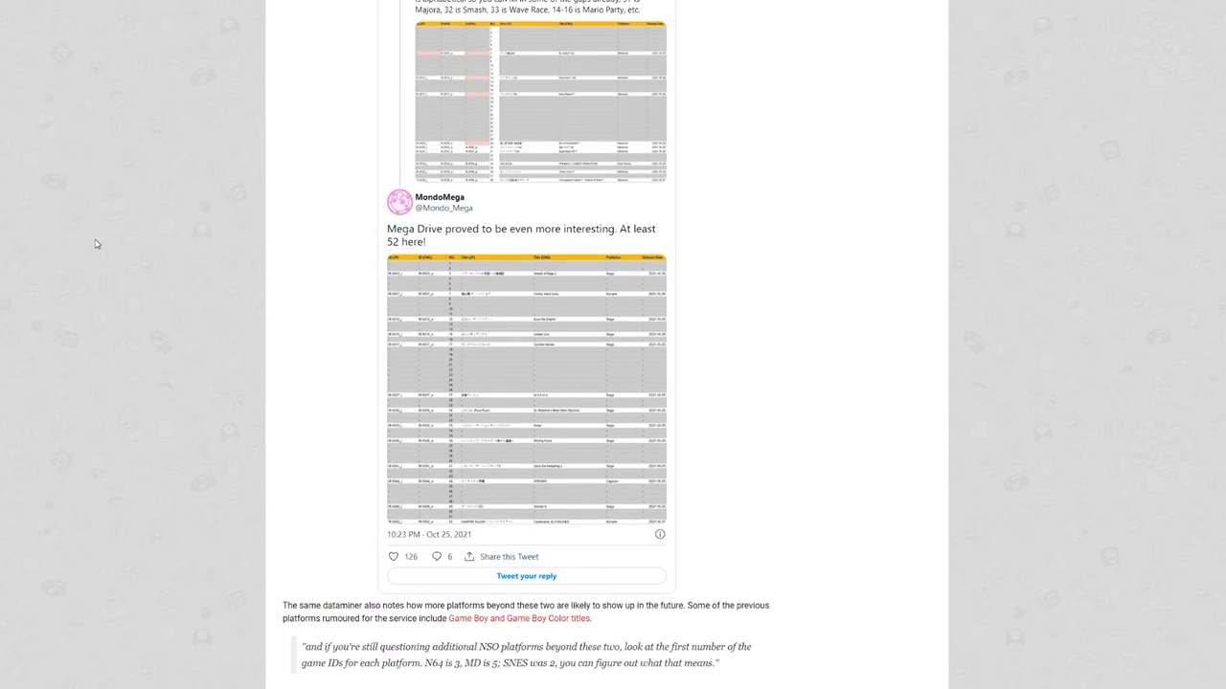
{"action": "scroll", "scroll_direction": "down", "scroll_amount": 3}
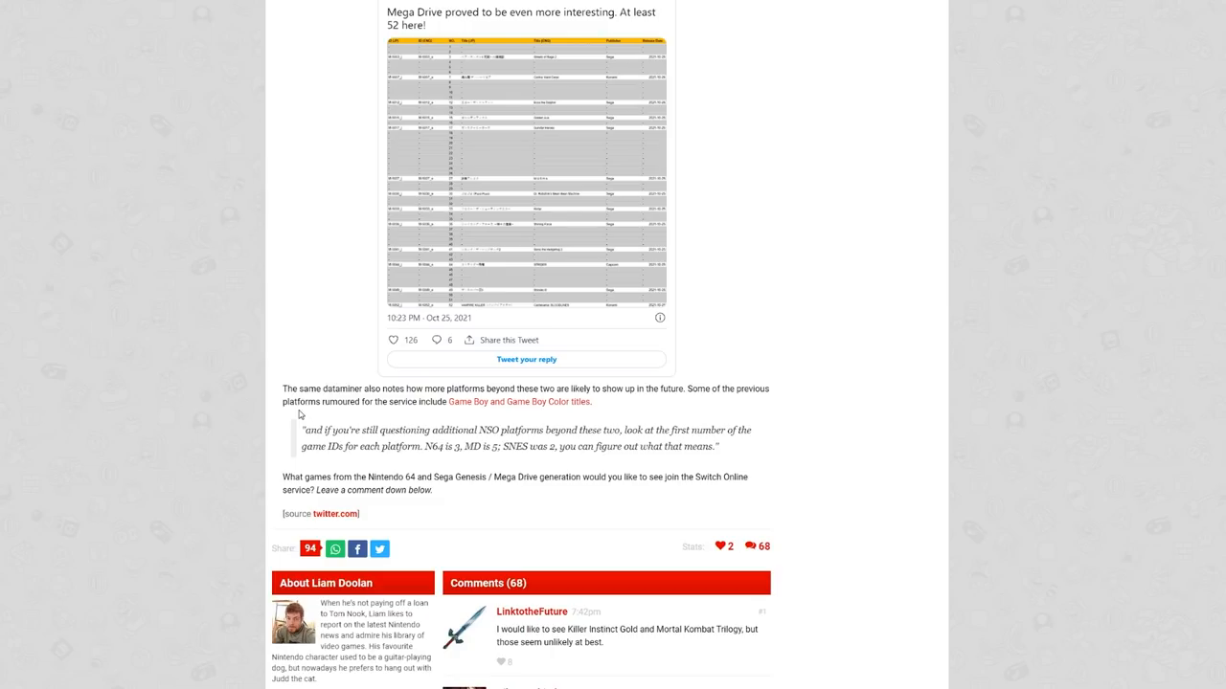
{"action": "mouse_move", "coordinate": [312, 412]}
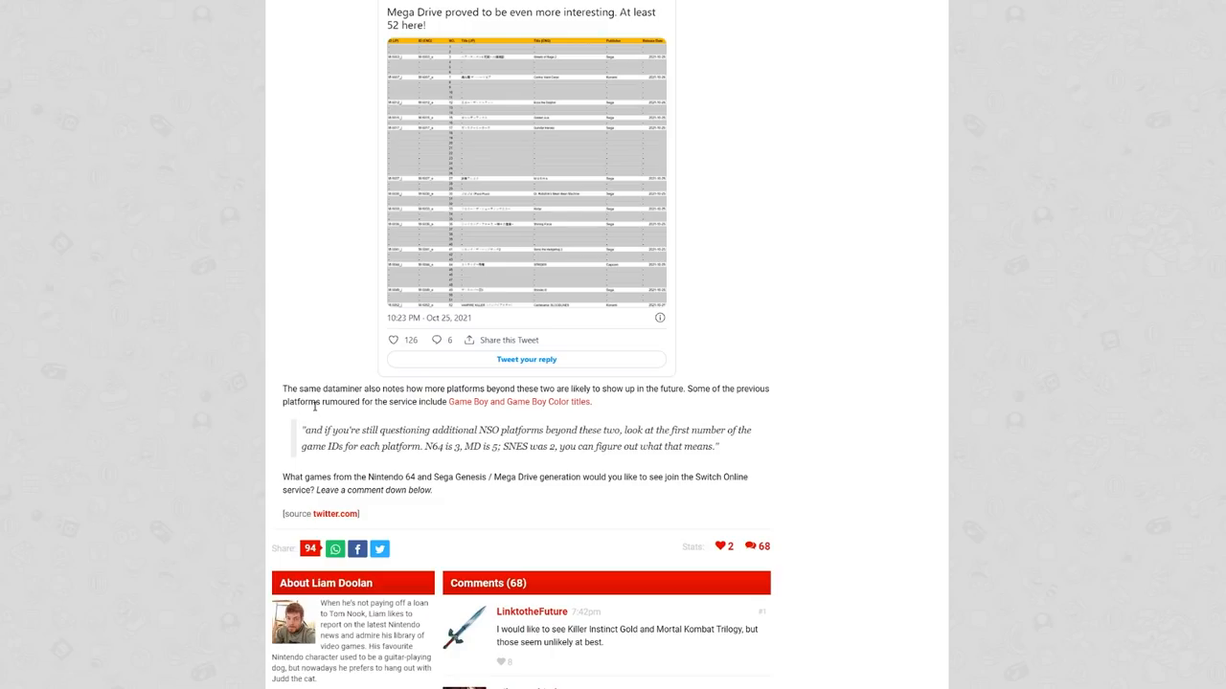
{"action": "scroll", "scroll_direction": "down", "scroll_amount": 3}
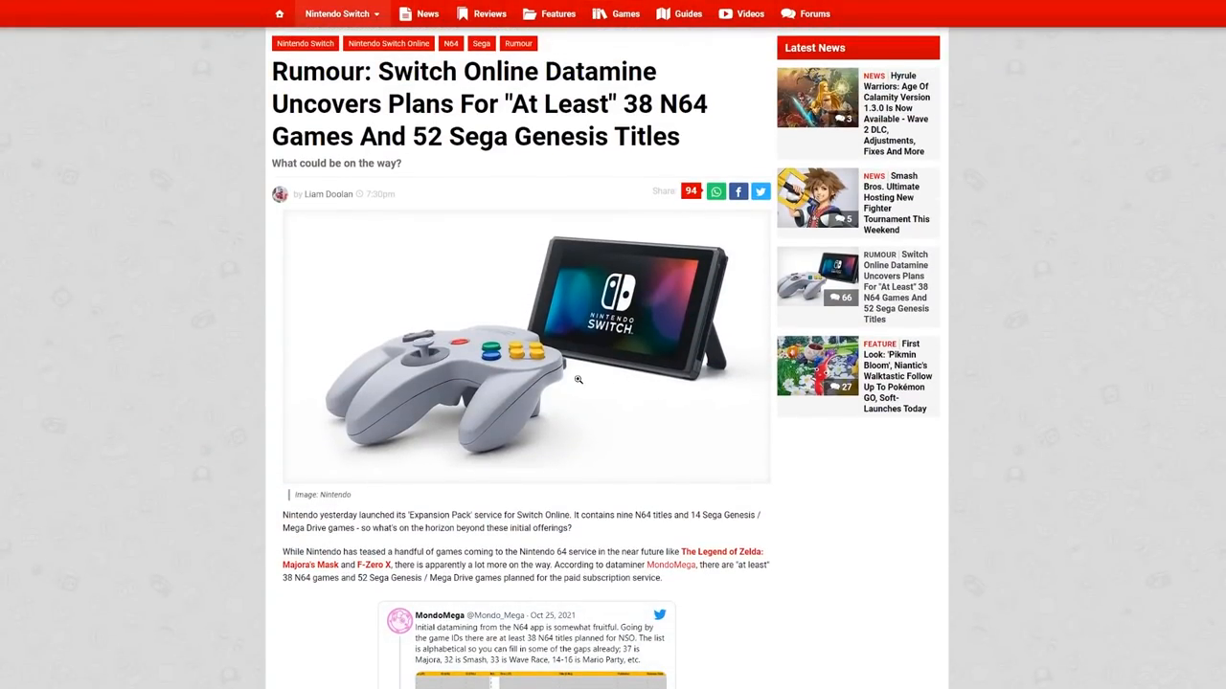
{"action": "scroll", "scroll_direction": "down", "scroll_amount": 3}
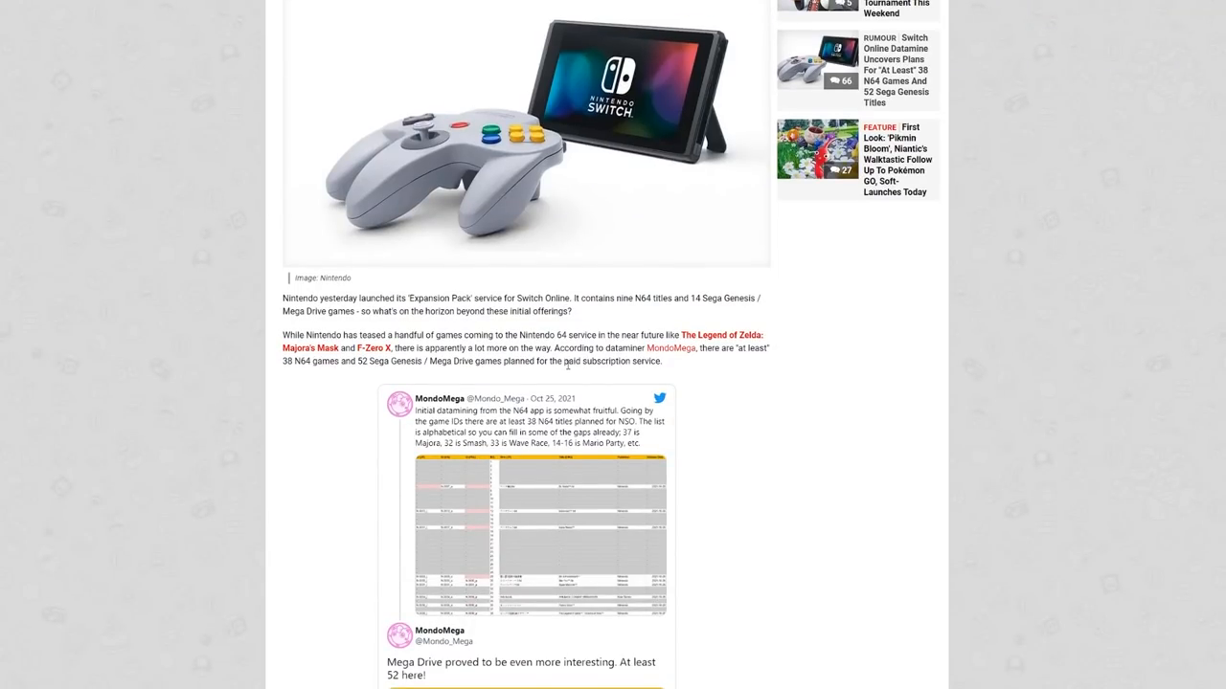
{"action": "scroll", "scroll_direction": "down", "scroll_amount": 3}
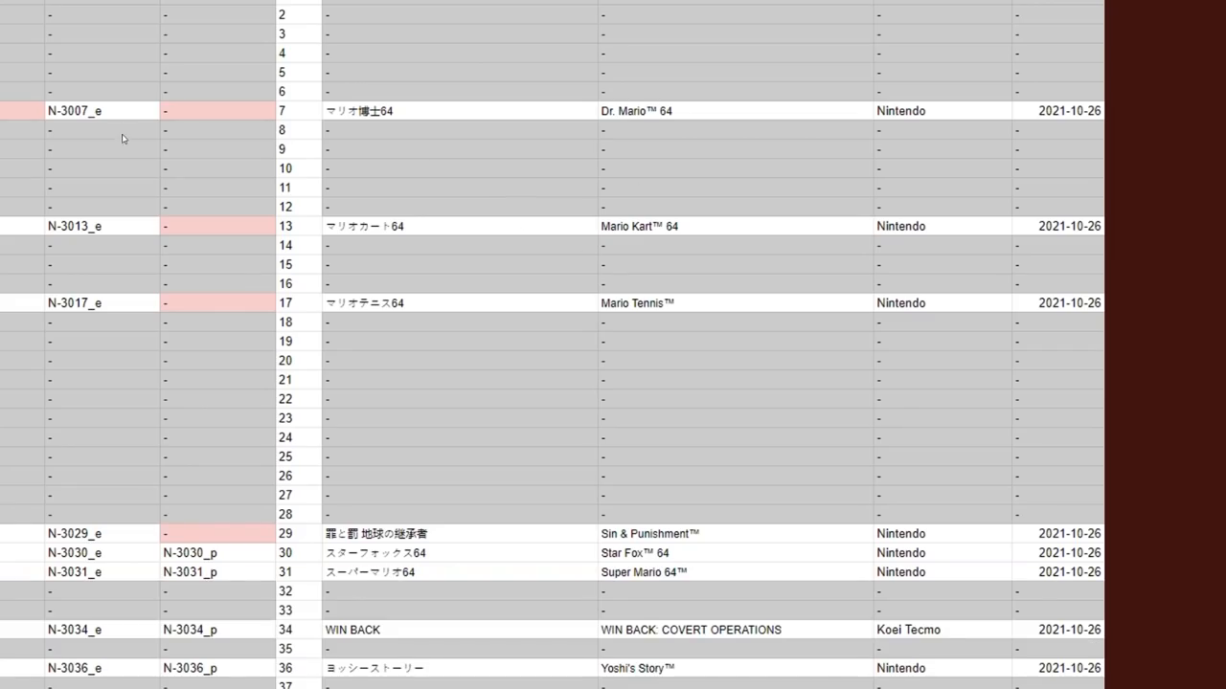
{"action": "mouse_move", "coordinate": [506, 533]}
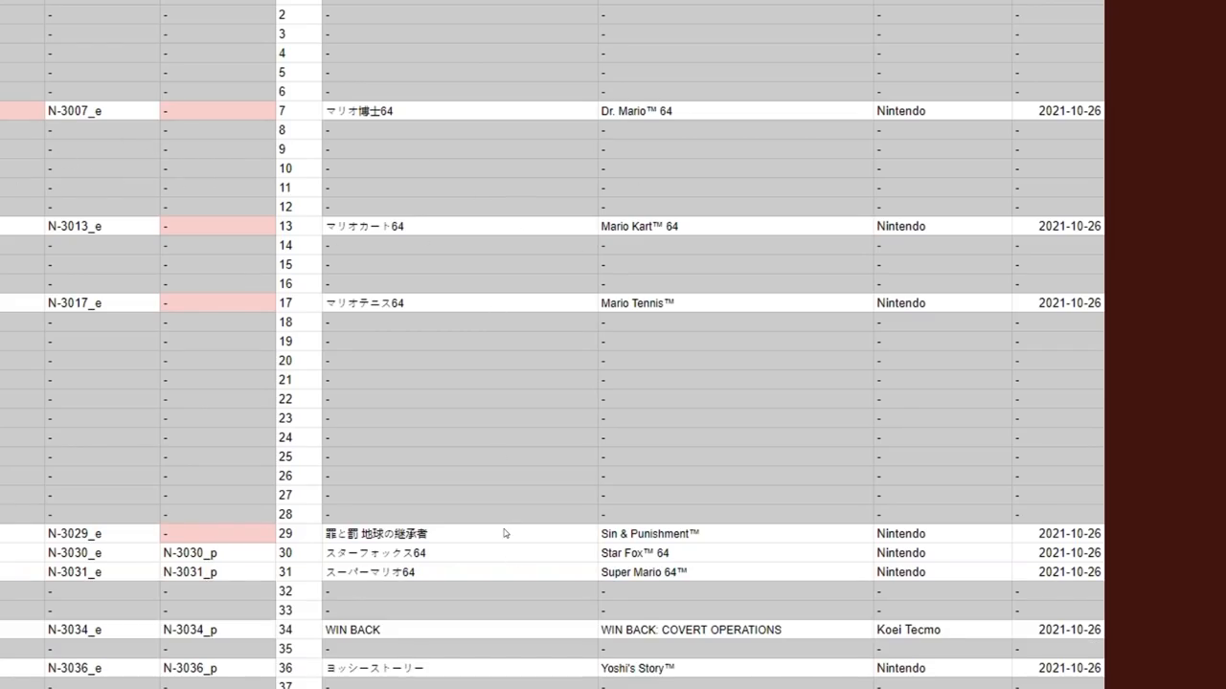
{"action": "mouse_move", "coordinate": [693, 374]}
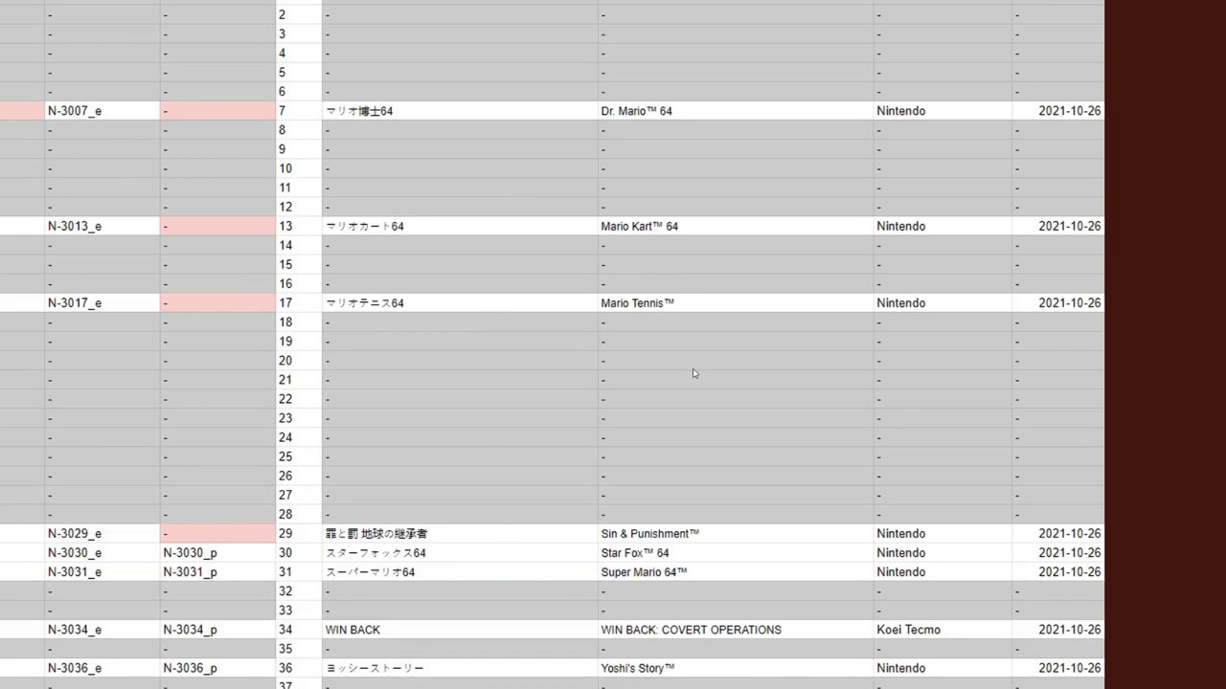
{"action": "mouse_move", "coordinate": [586, 613]}
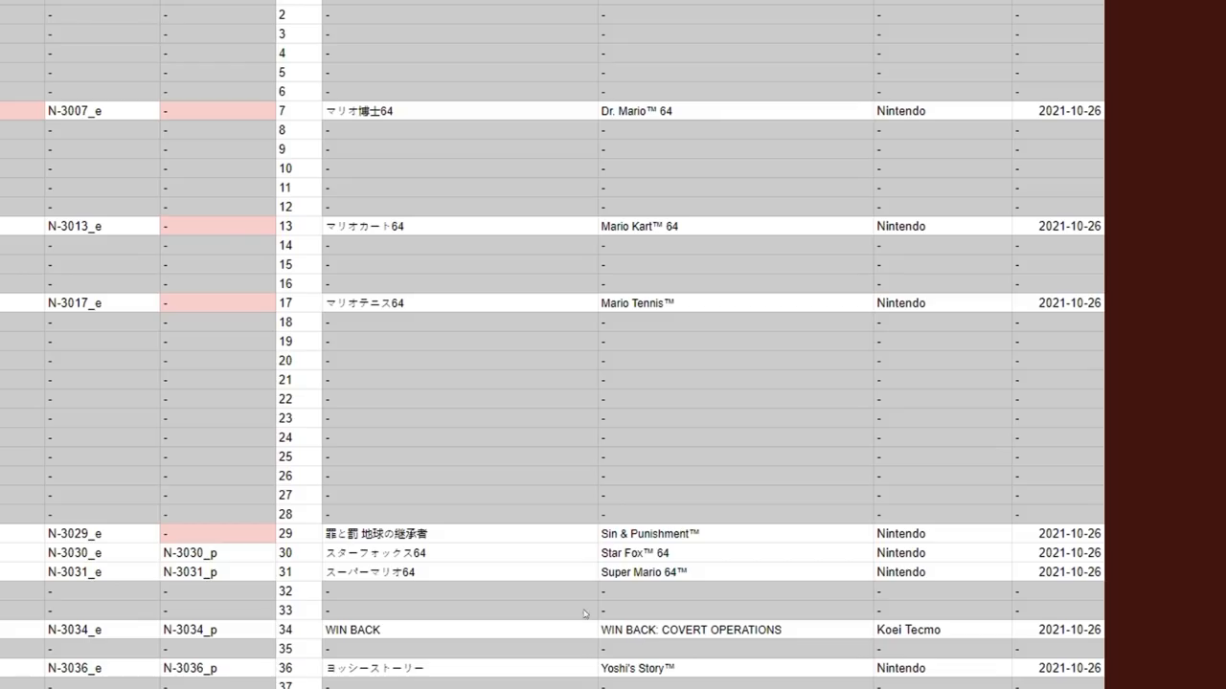
{"action": "mouse_move", "coordinate": [245, 567]}
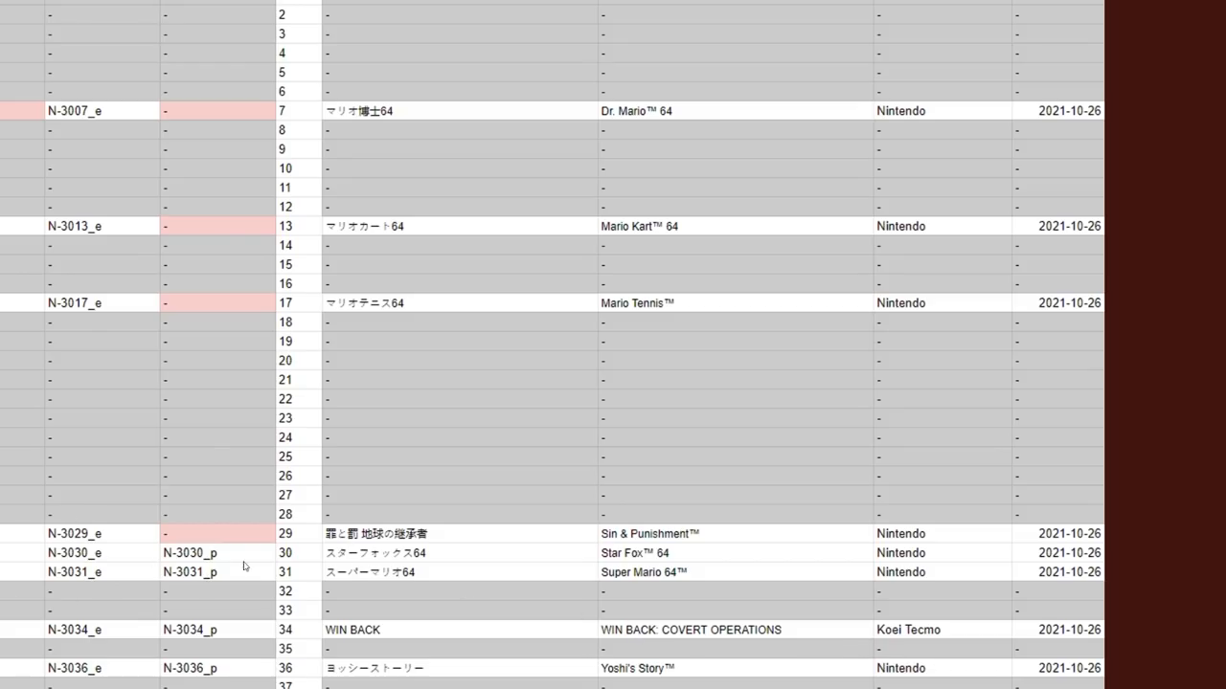
{"action": "mouse_move", "coordinate": [831, 268]}
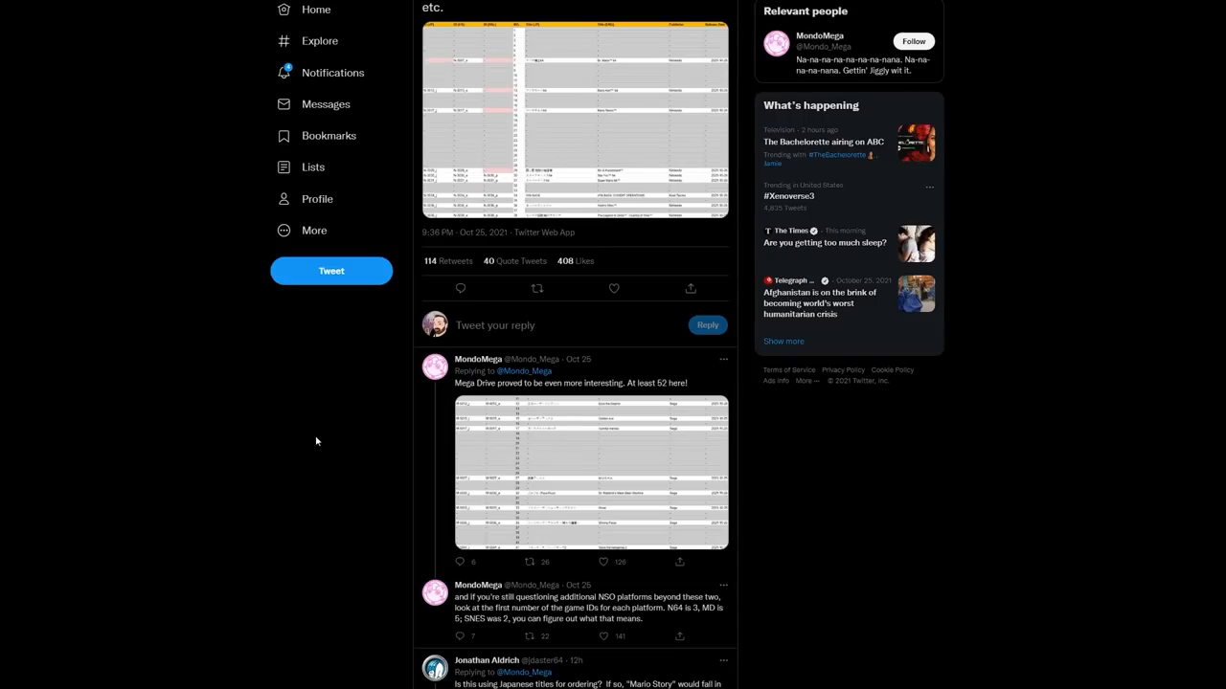
Scroll the tweet page down through the replies and the More Tweets section
{"action": "scroll", "scroll_direction": "down", "scroll_amount": 3}
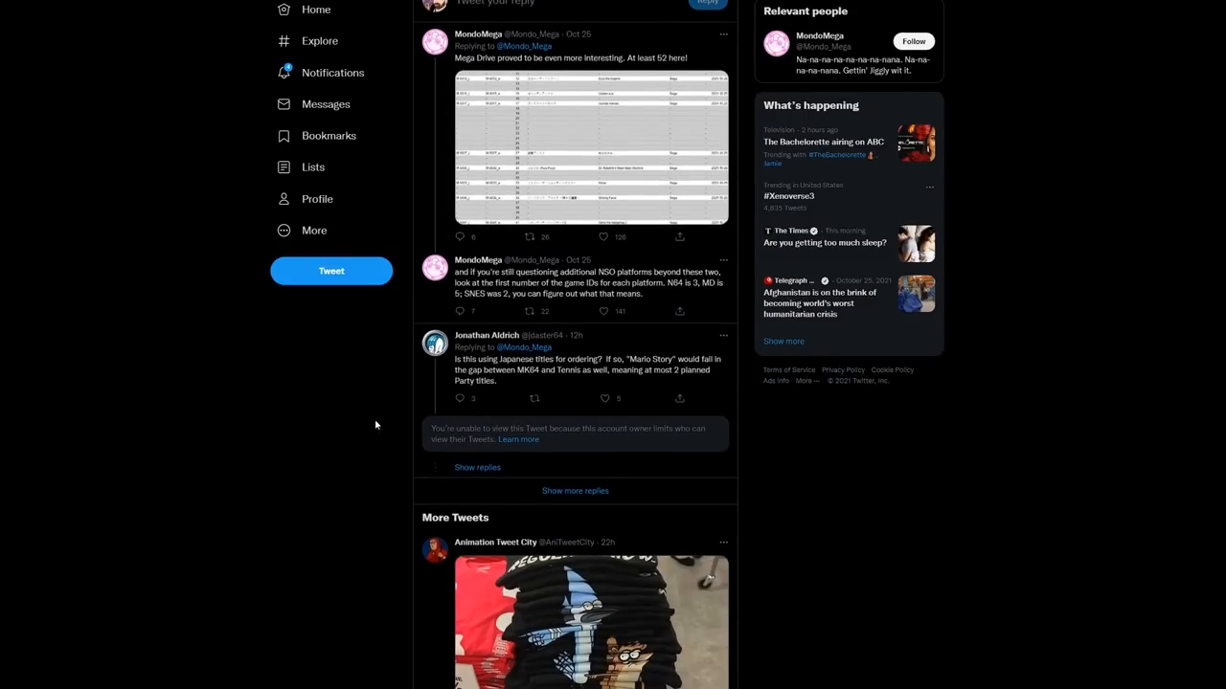
{"action": "scroll", "scroll_direction": "down", "scroll_amount": 3}
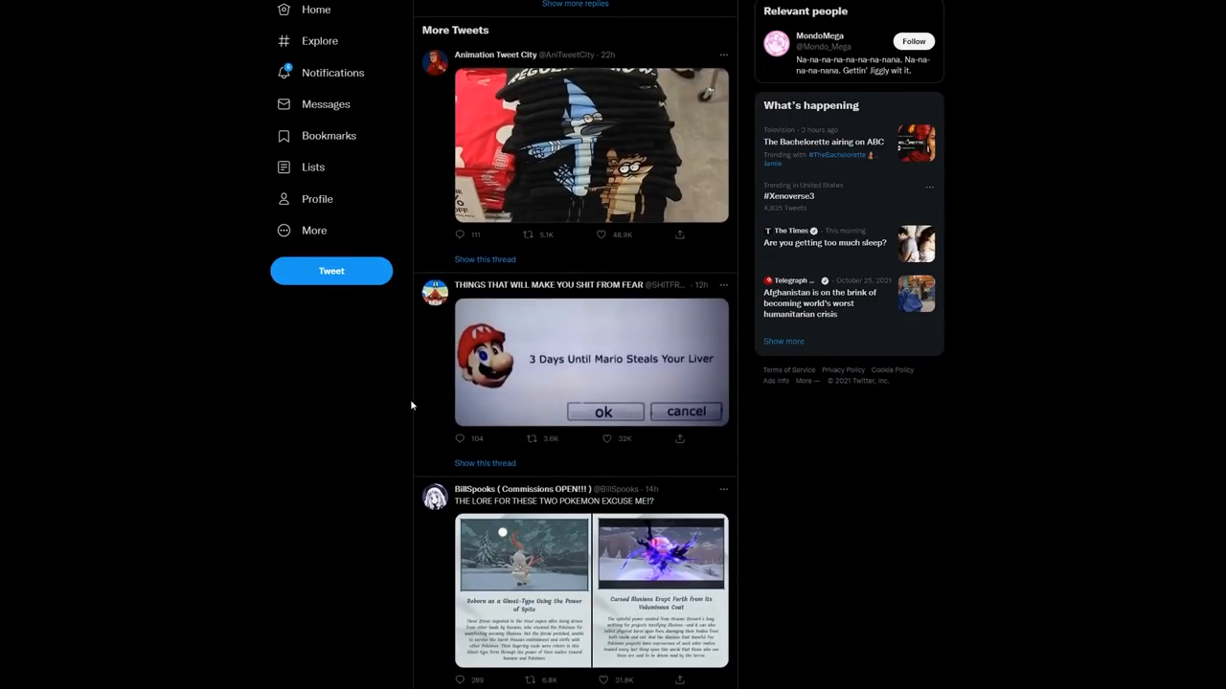
{"action": "scroll", "scroll_direction": "down", "scroll_amount": 3}
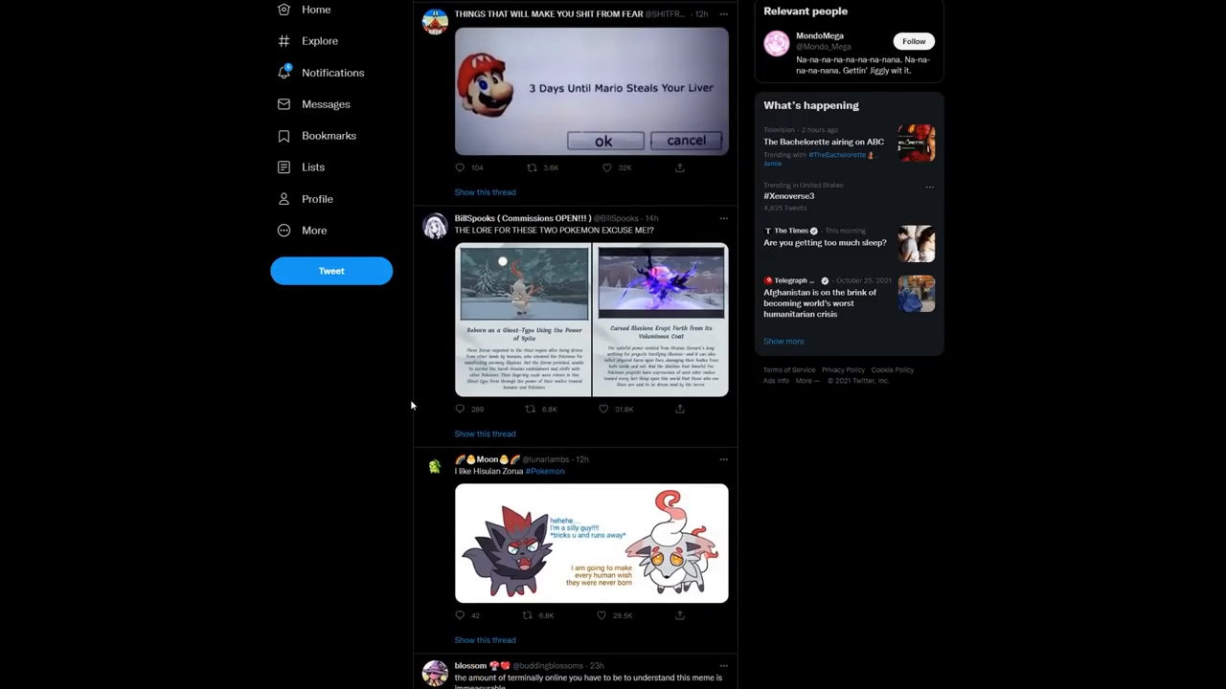
{"action": "scroll", "scroll_direction": "down", "scroll_amount": 3}
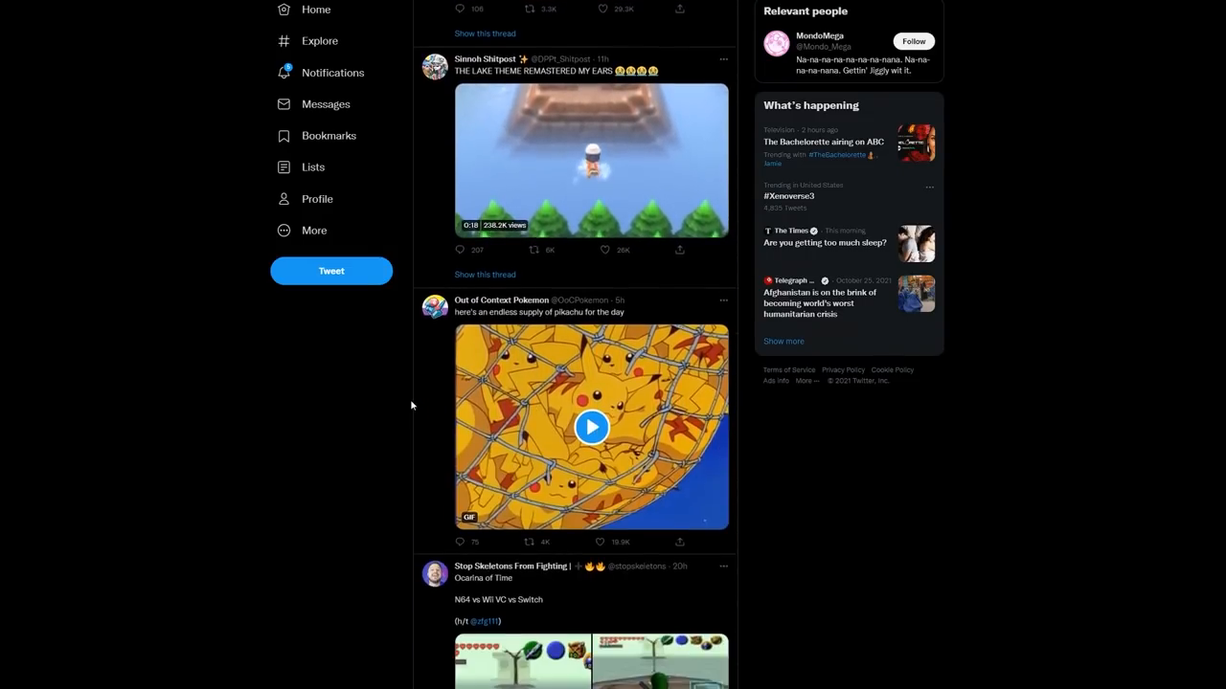
{"action": "scroll", "scroll_direction": "down", "scroll_amount": 3}
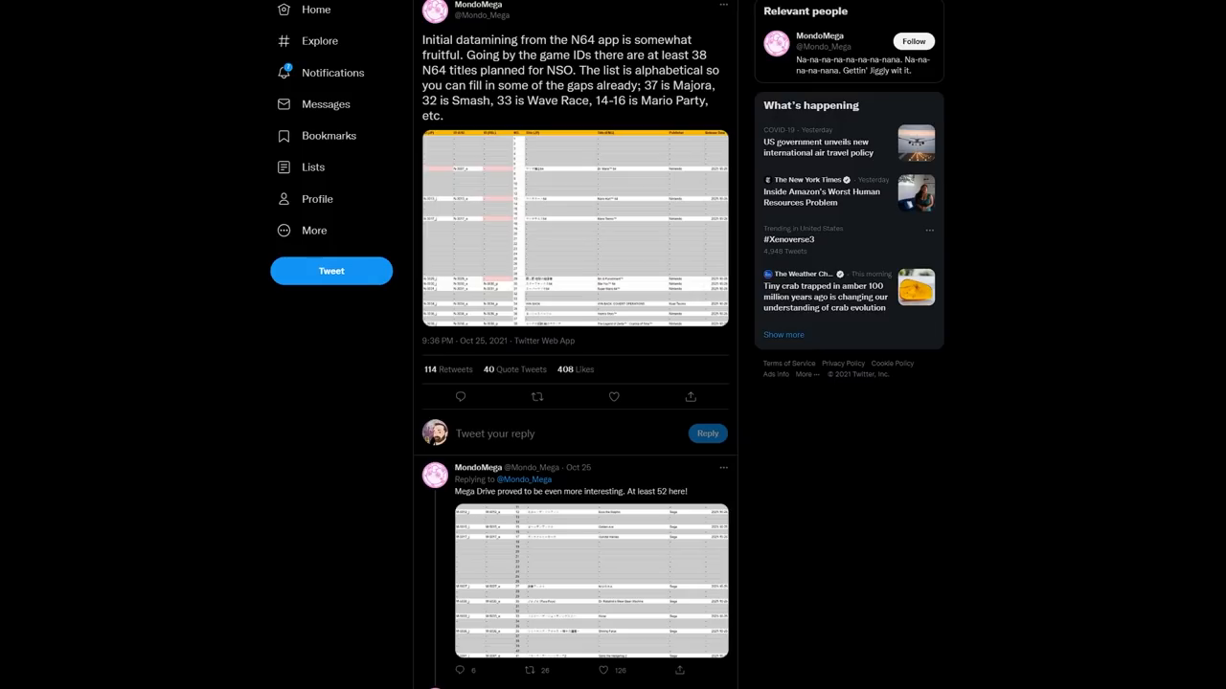
Select the datamine tweet about at least 38 N64 titles to view its thread and Mega Drive reply
{"action": "left_click", "coordinate": [613, 396]}
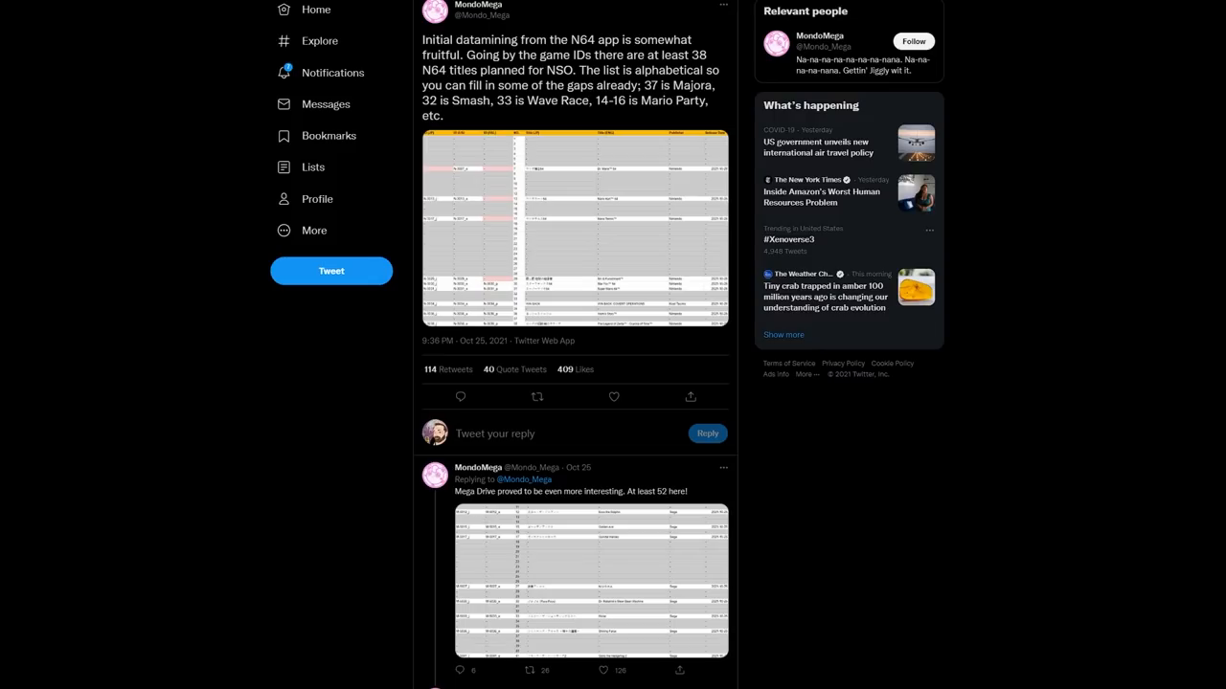